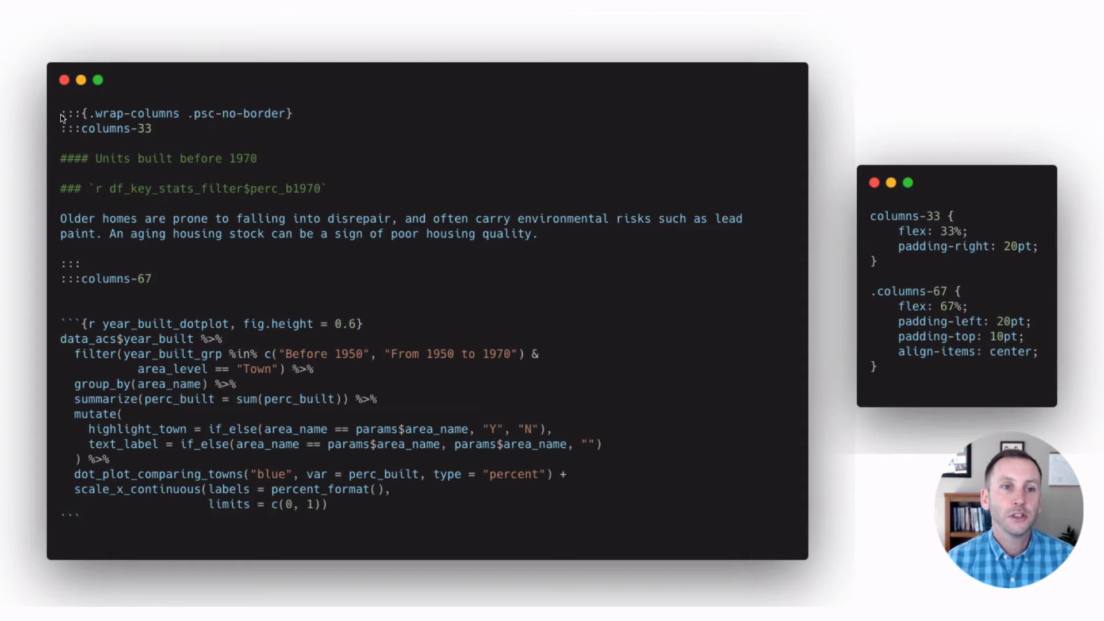
{"action": "mouse_move", "coordinate": [74, 132]}
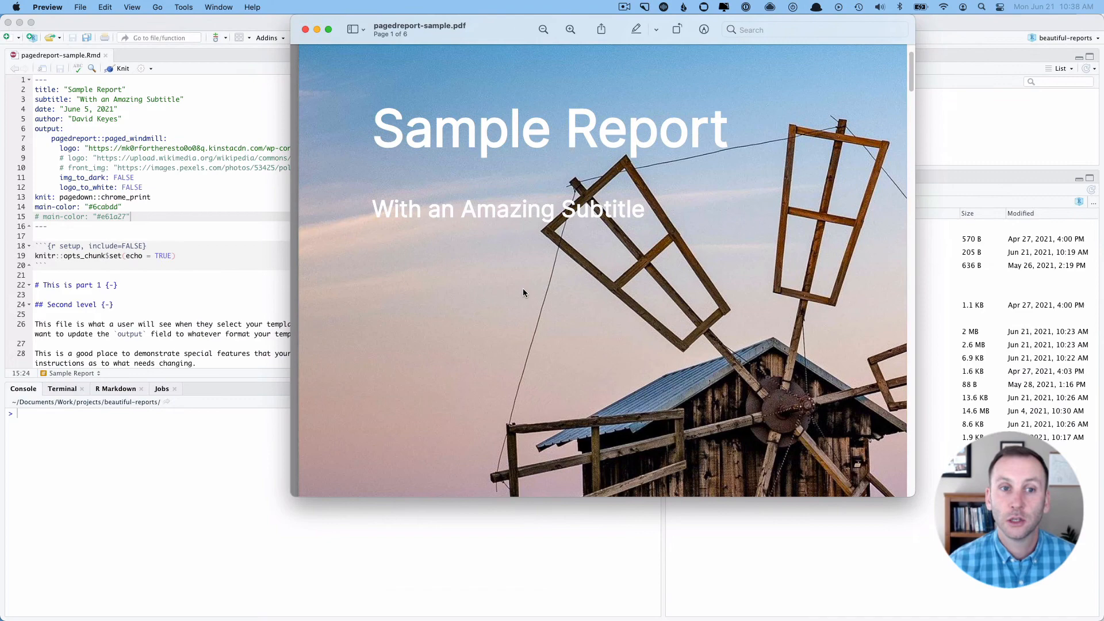
Scroll the rendered Sample Report PDF to show its windmill cover image
{"action": "scroll", "scroll_direction": "down", "scroll_amount": 3}
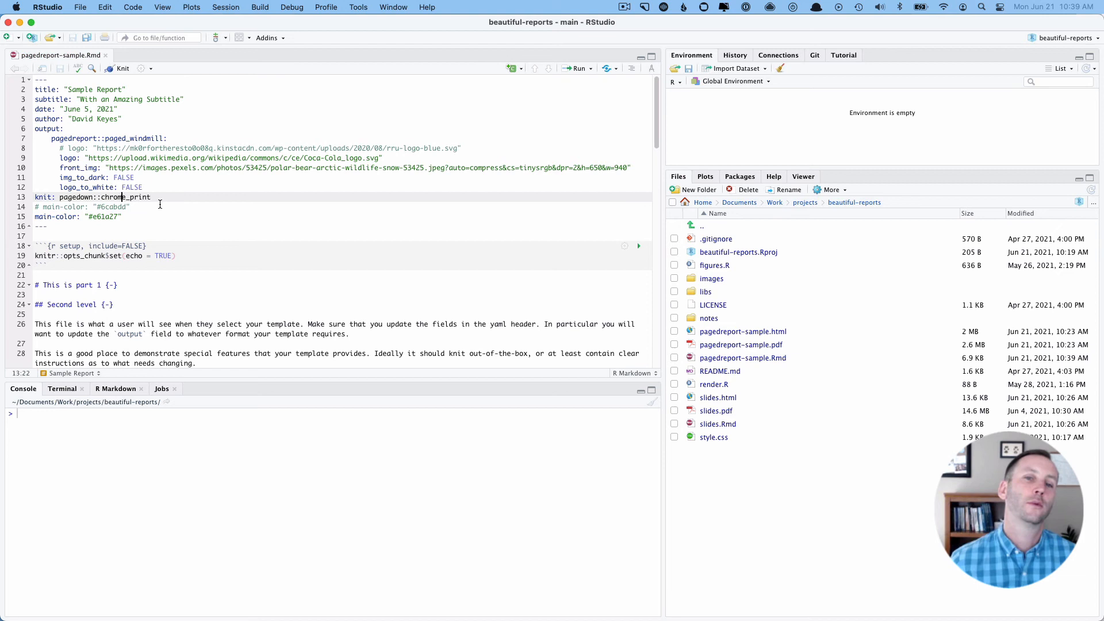
Zoom the PDF out so the full windmill cover with author, date and hexagon logo is visible
{"action": "left_click", "coordinate": [741, 345]}
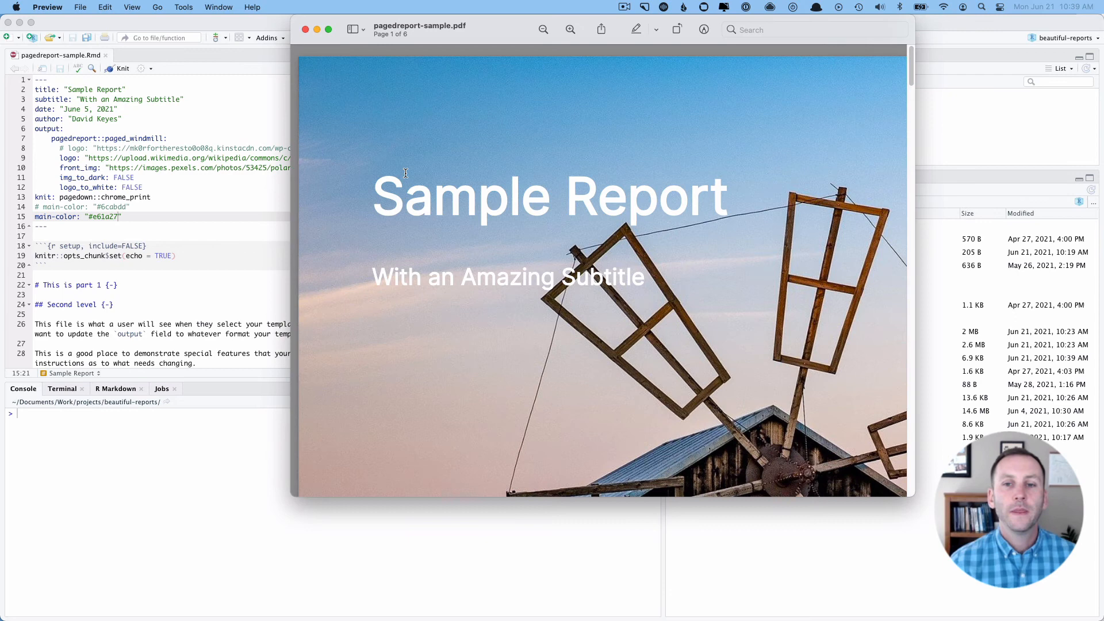
{"action": "scroll", "scroll_direction": "down", "scroll_amount": 3}
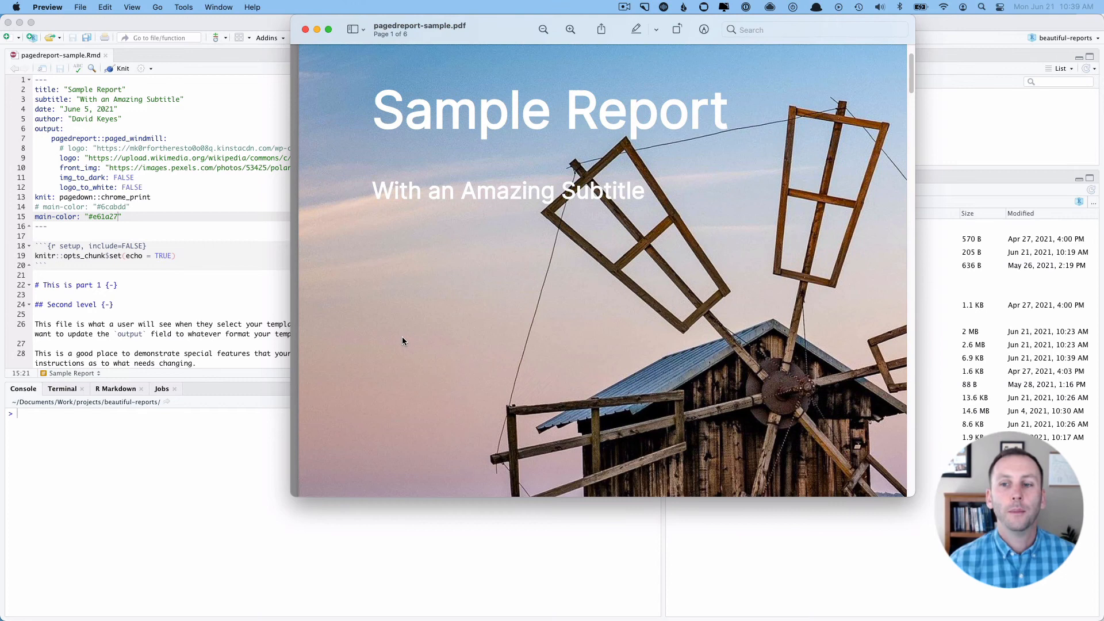
{"action": "left_click", "coordinate": [543, 29]}
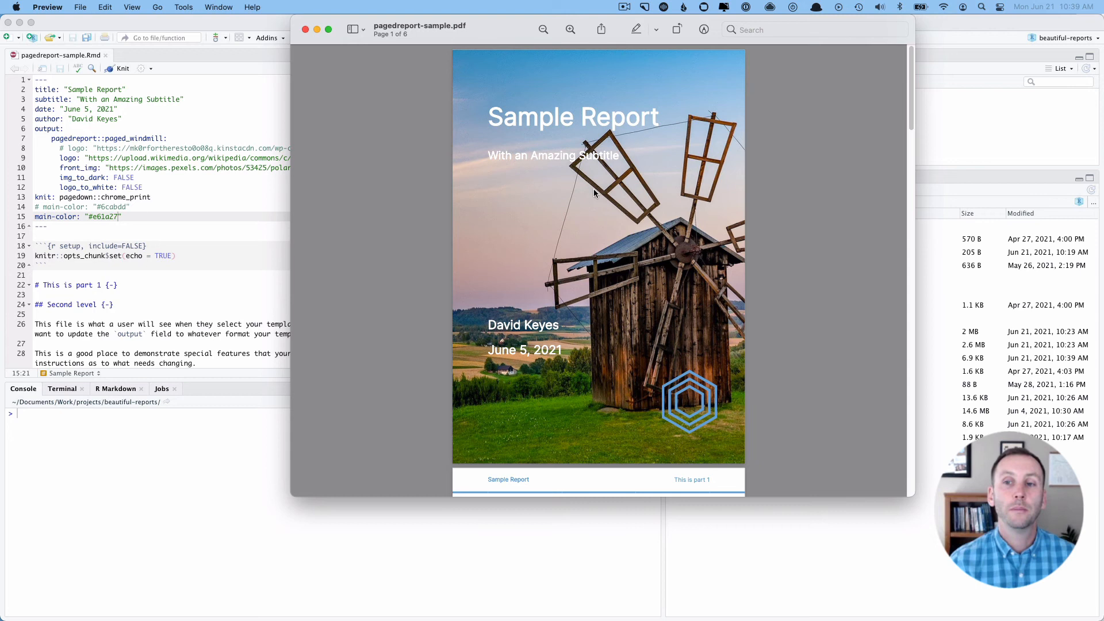
{"action": "mouse_move", "coordinate": [689, 413]}
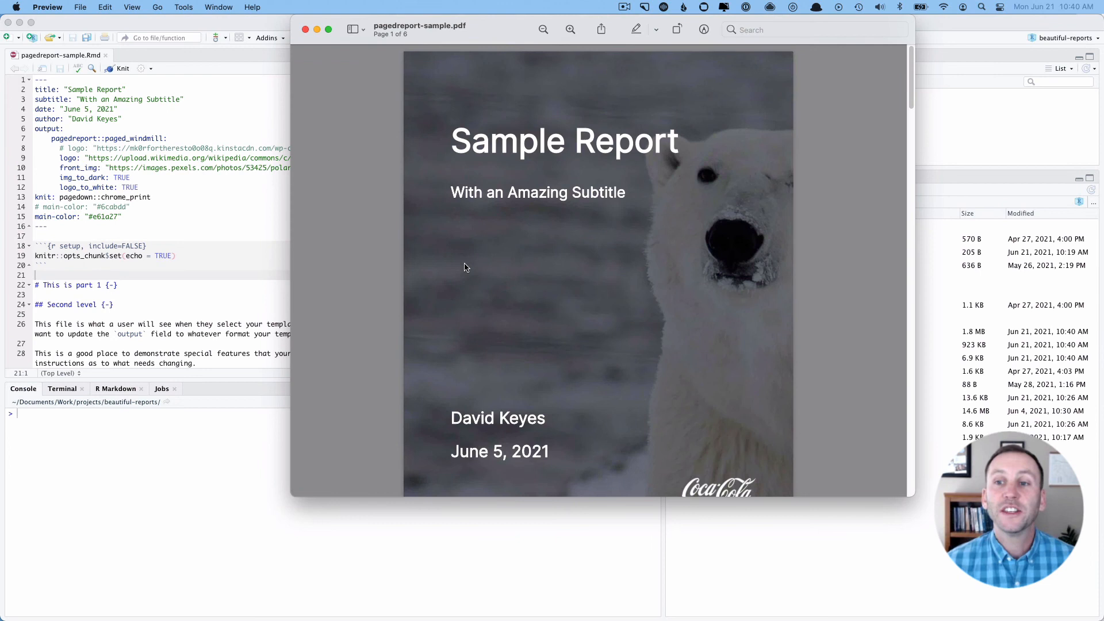
{"action": "mouse_move", "coordinate": [605, 321]}
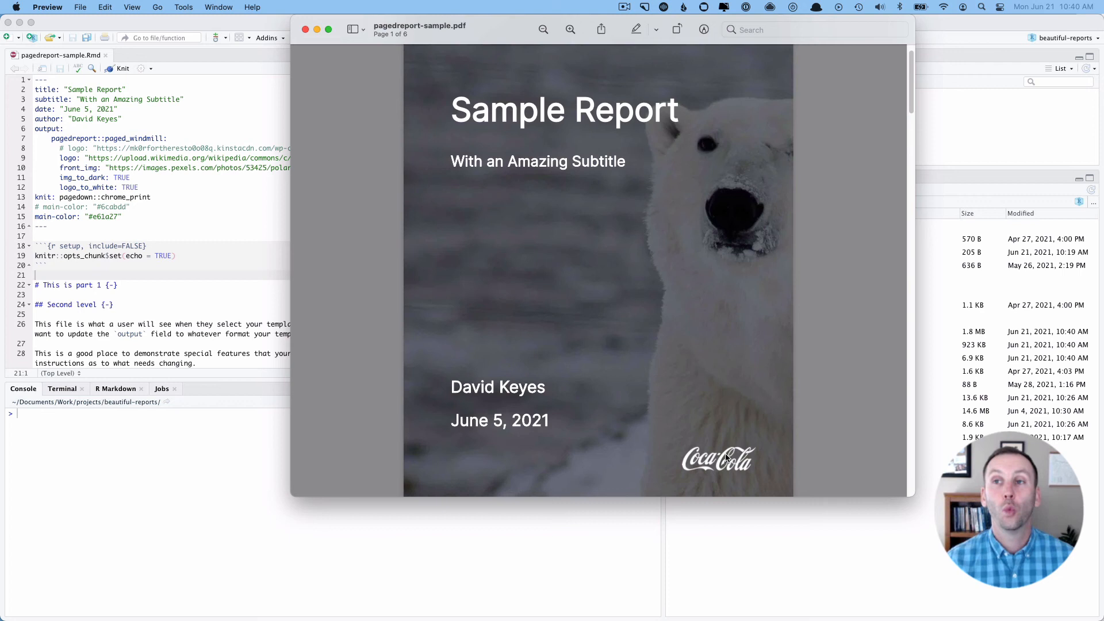
Scroll from the polar bear cover down to the red 'This is part 1' heading
{"action": "scroll", "scroll_direction": "down", "scroll_amount": 3}
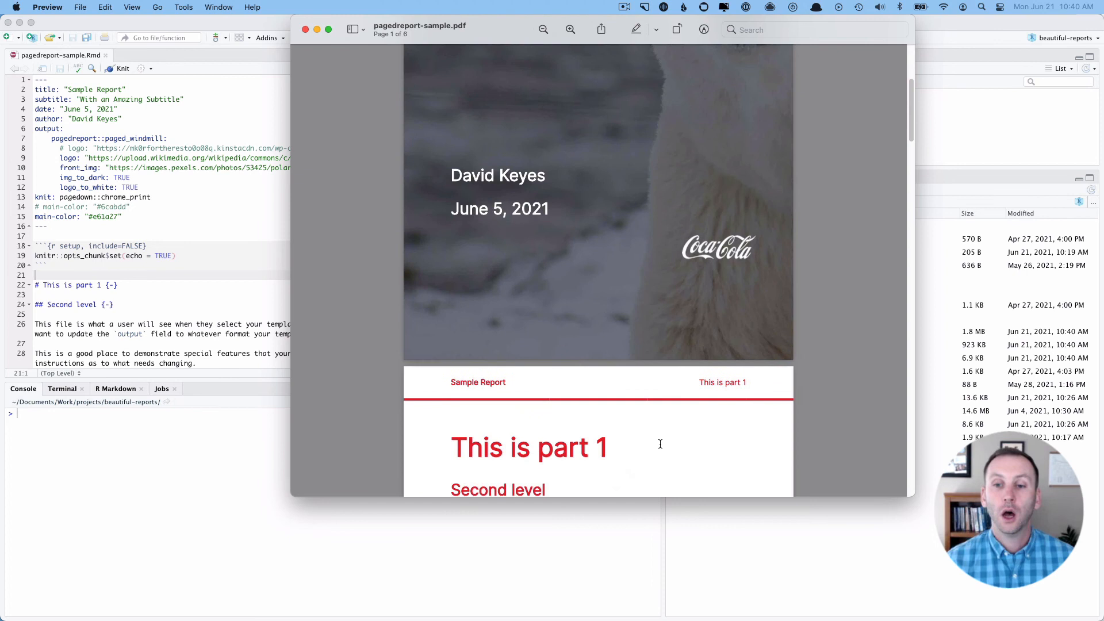
{"action": "scroll", "scroll_direction": "down", "scroll_amount": 3}
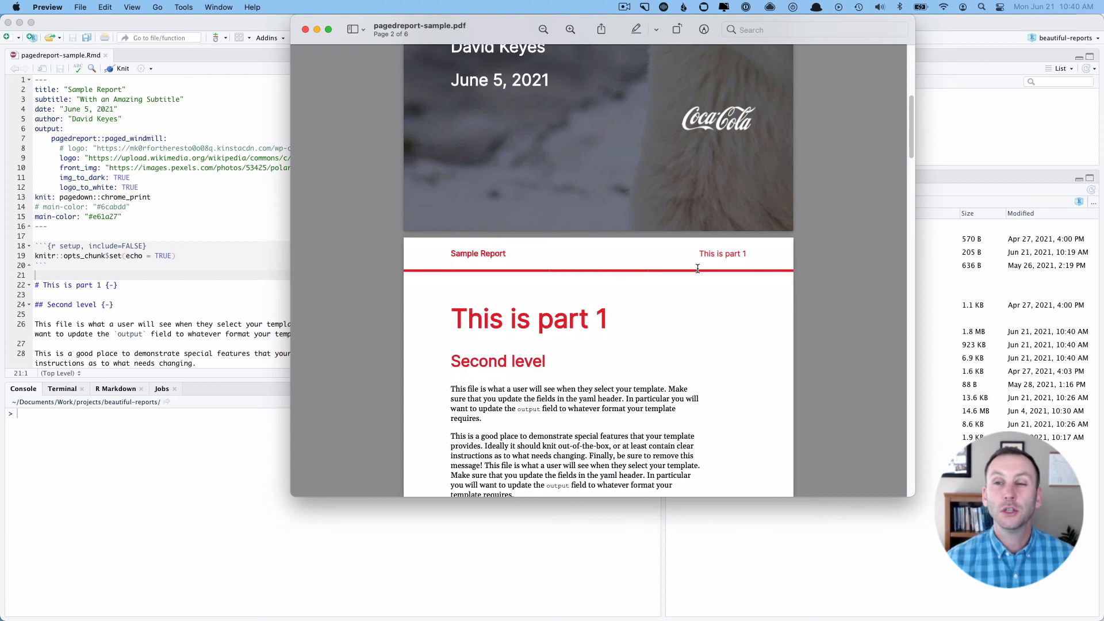